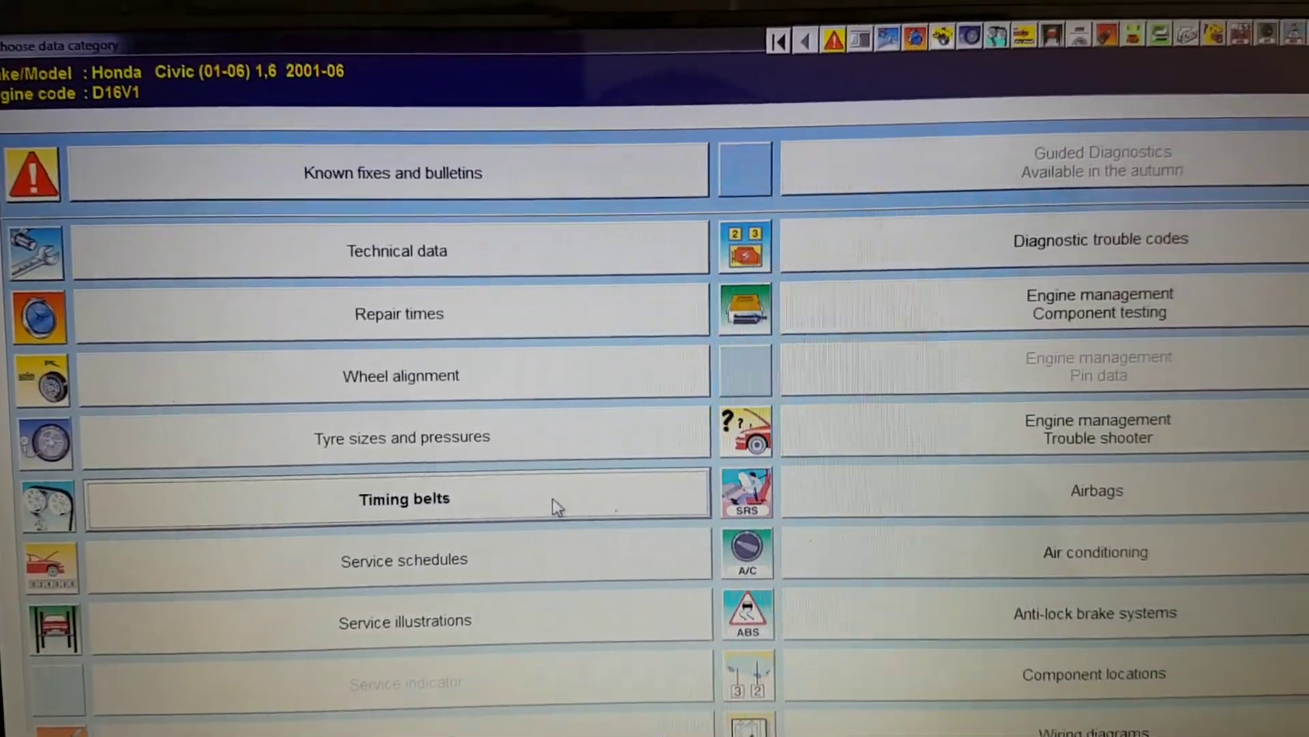
Step: Open the D16V1 timing belt diagram and scroll through the routing to the tensioner details
left_click(404, 498)
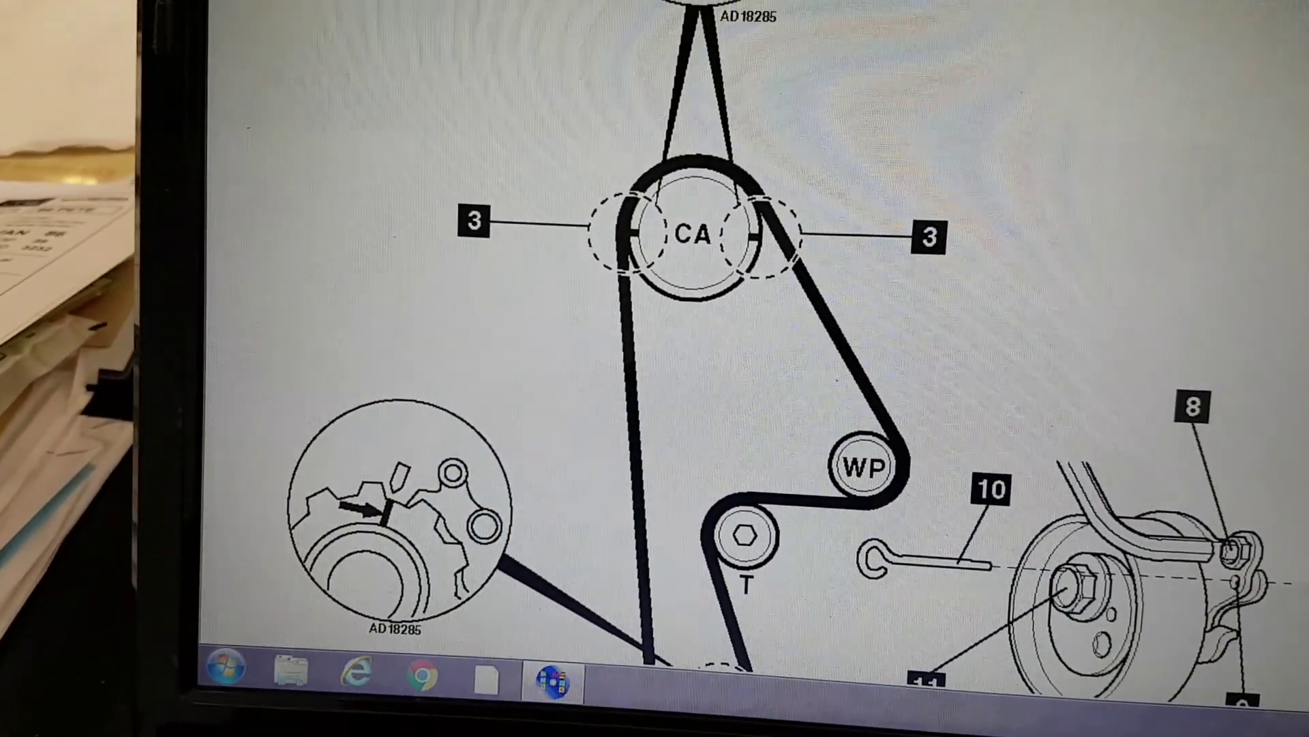
scroll("down", 3)
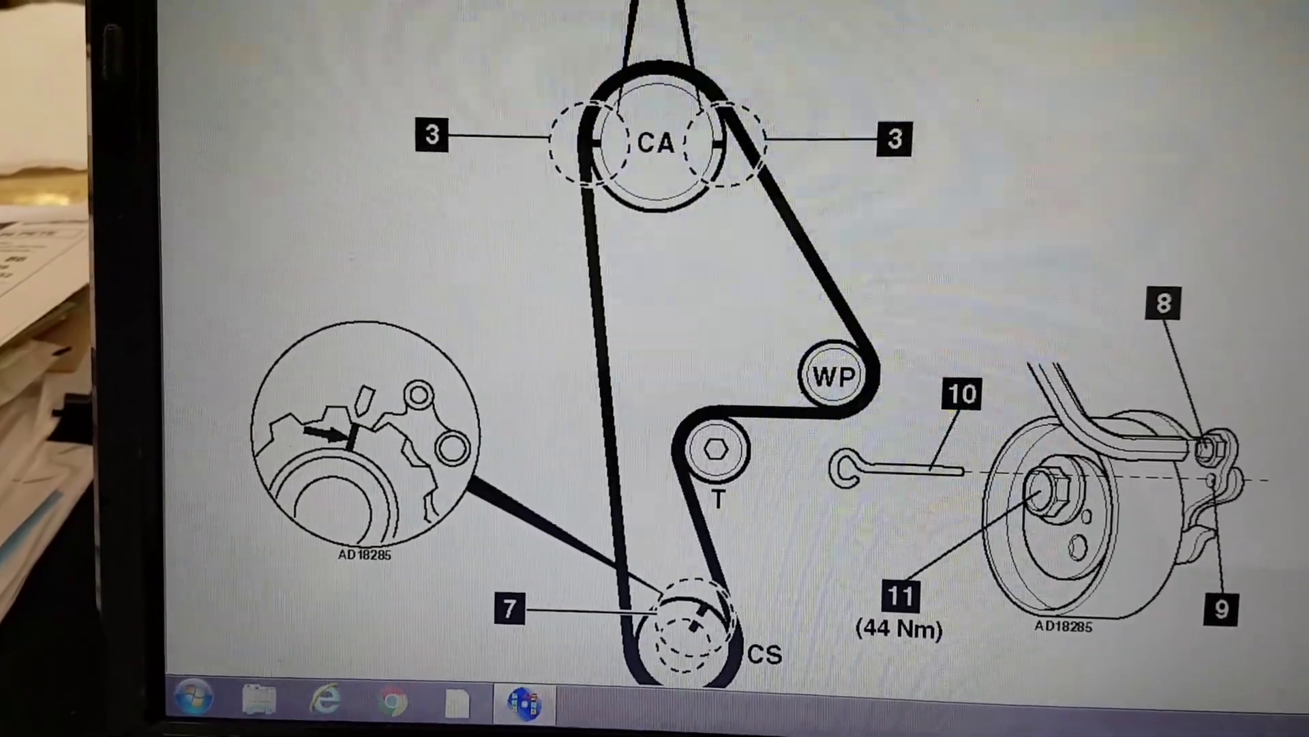